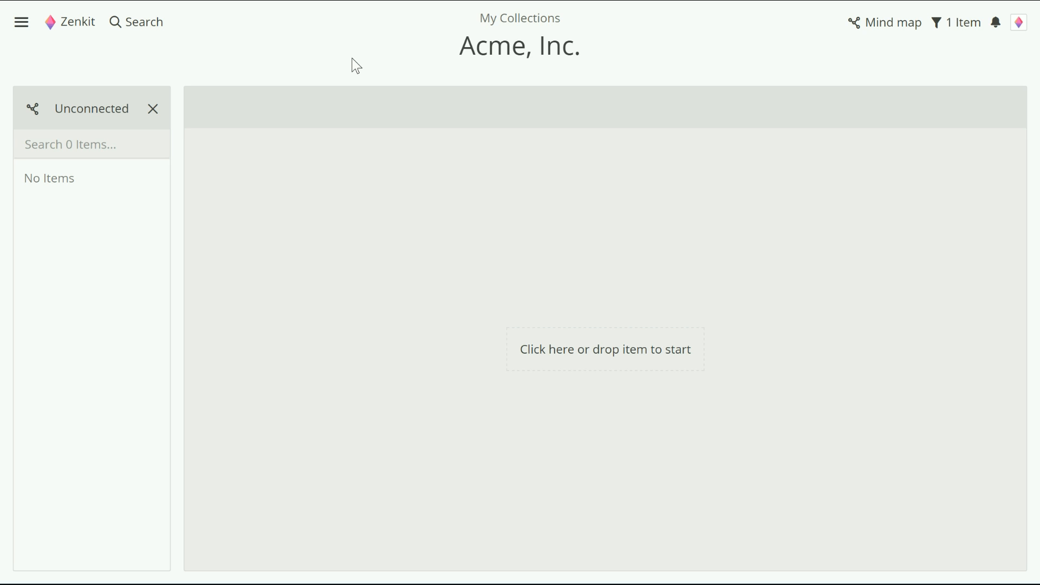
mouse_move(485, 346)
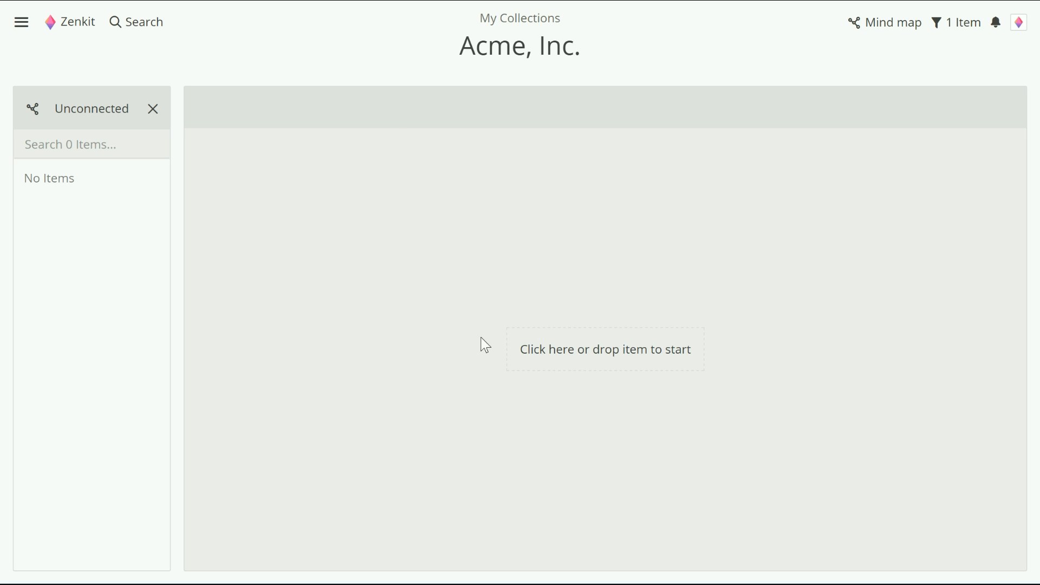
mouse_move(586, 358)
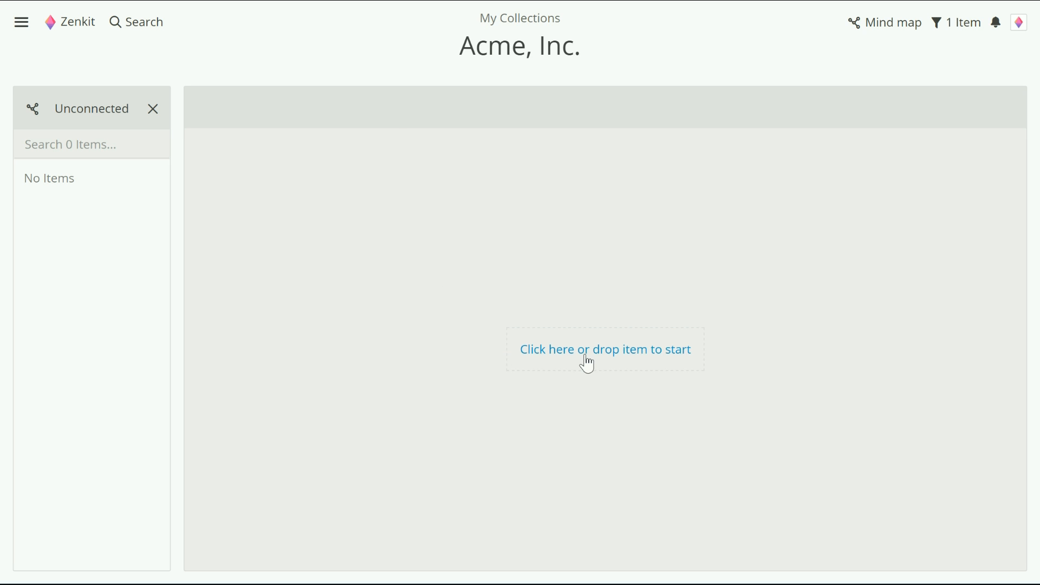
Create the 'Acme, Inc.' root node and name its first branch Marketing.
click(605, 350)
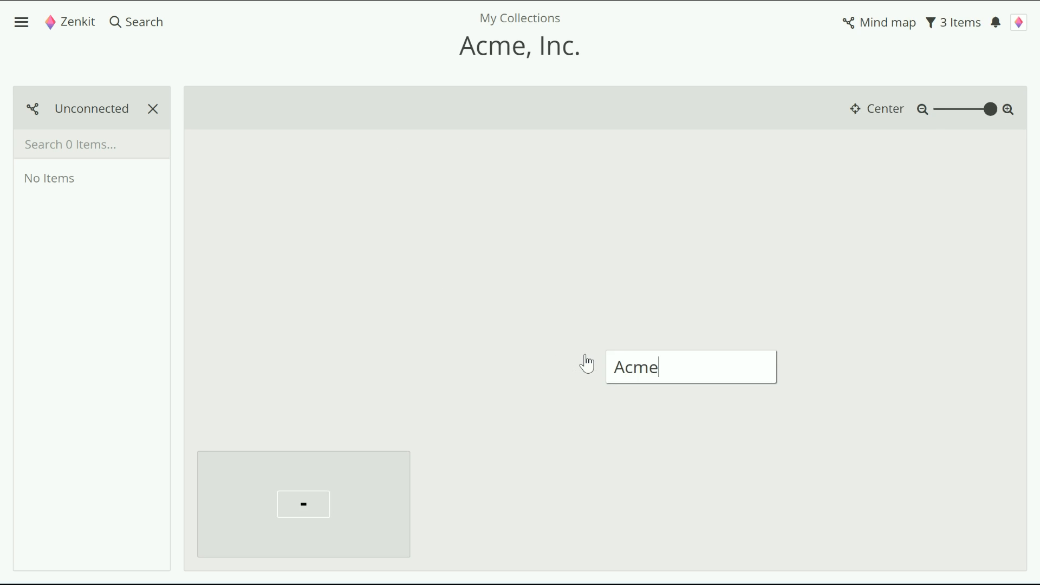
text(, Inc.)
text(Mar)
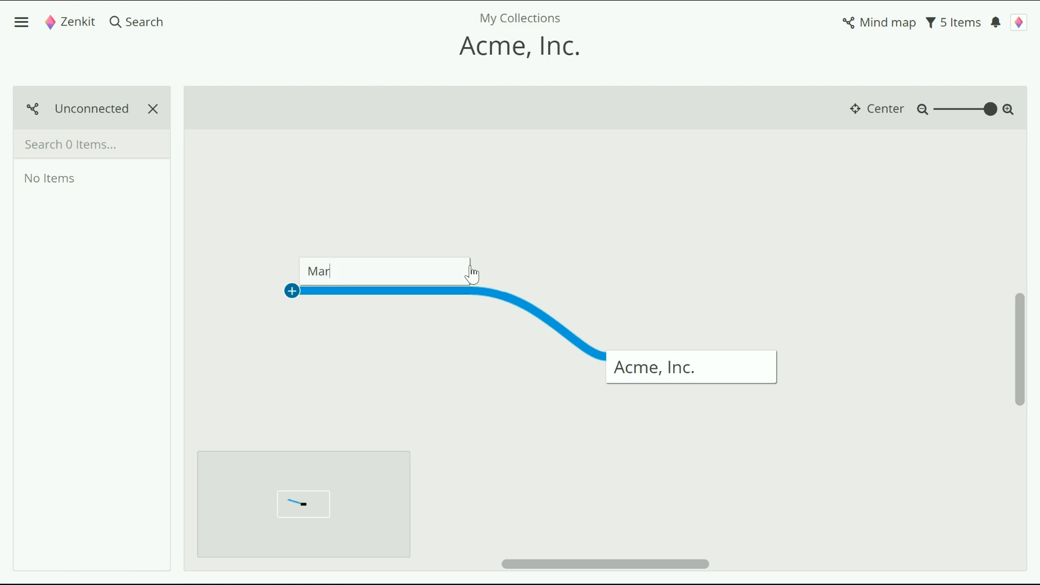
text(keting)
text(Design)
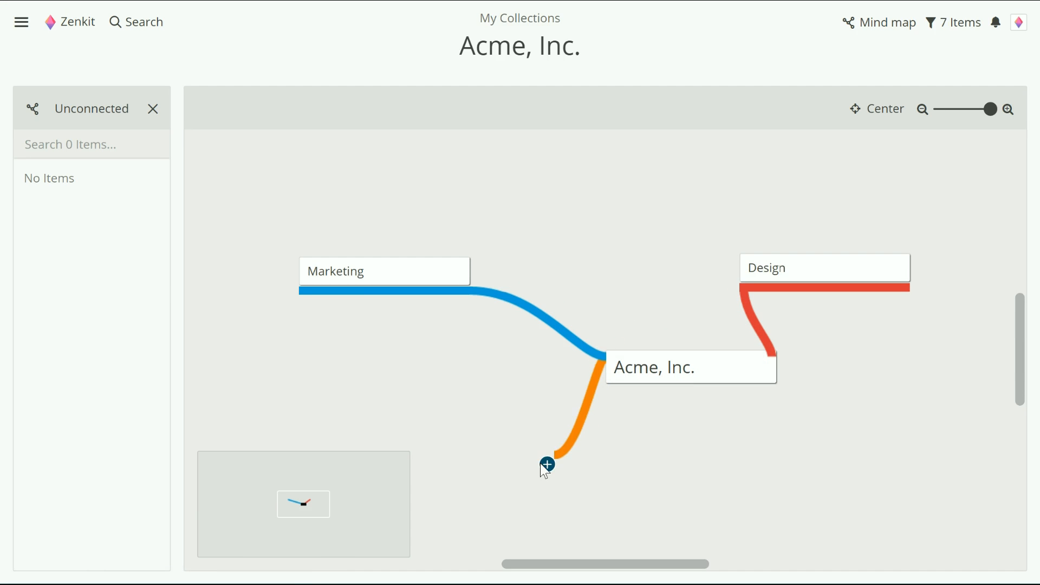
Add a third department branch for Accounting.
click(547, 464)
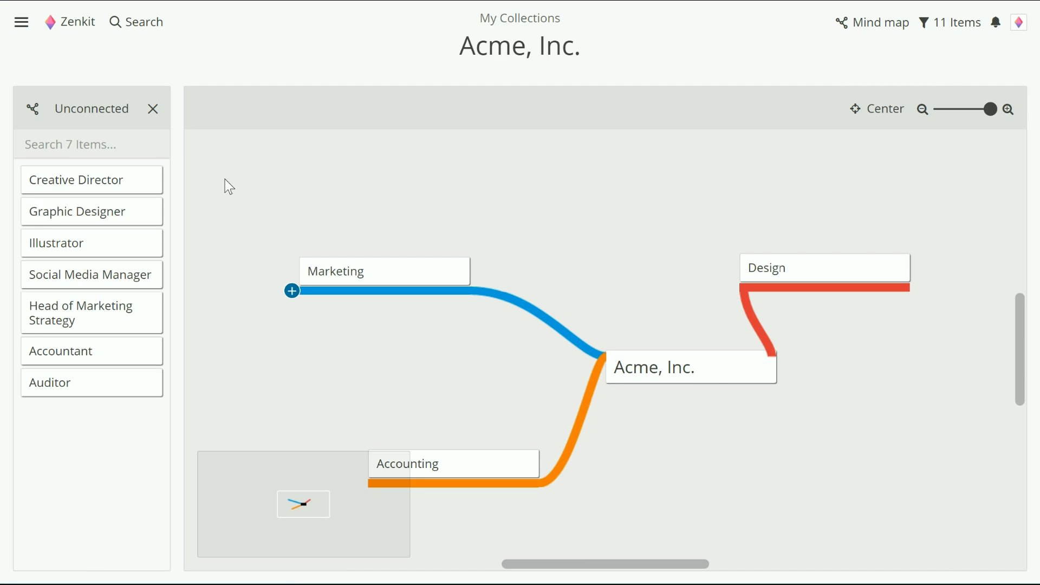
mouse_move(175, 183)
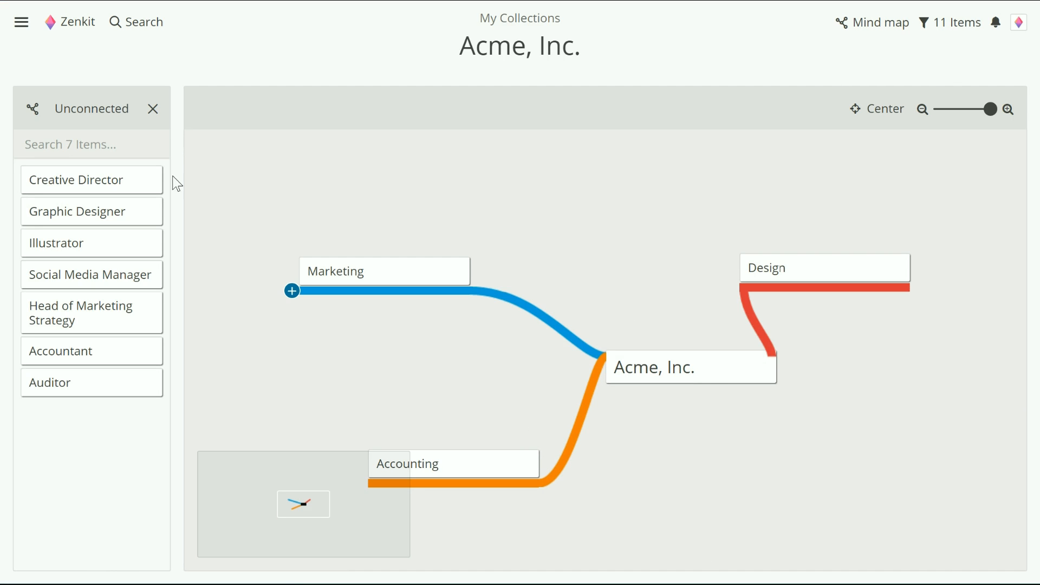
mouse_move(180, 210)
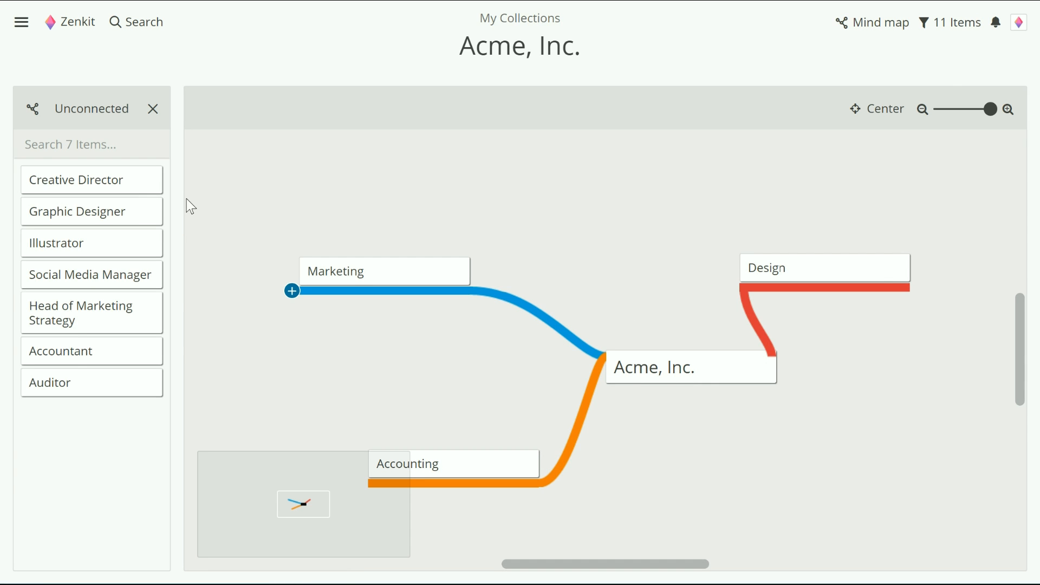
mouse_move(92, 180)
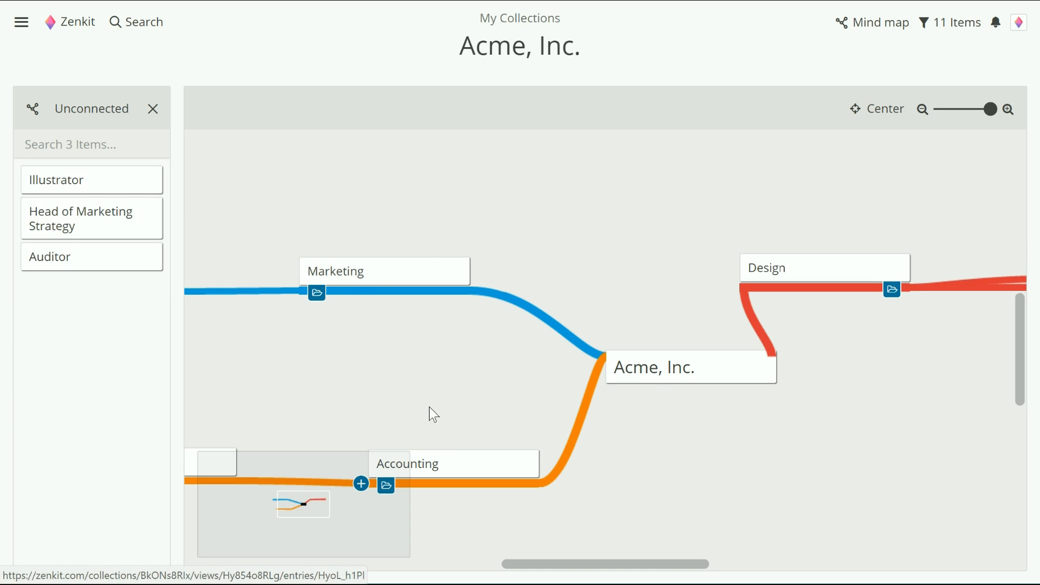
mouse_move(363, 310)
text(Accountant)
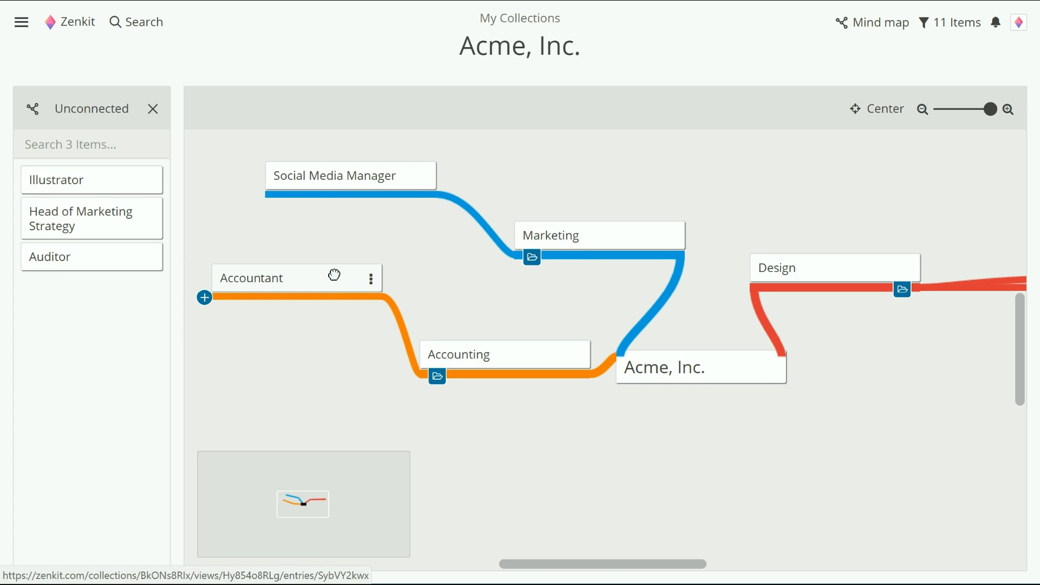
mouse_move(777, 201)
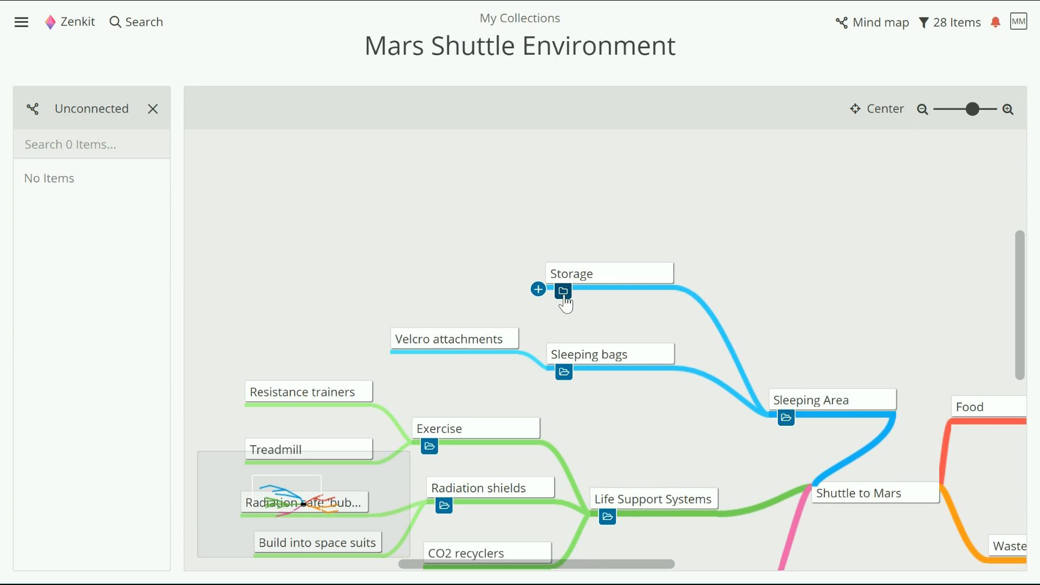
Expand Storage and remove the Laptop holder node from the mind map.
click(563, 291)
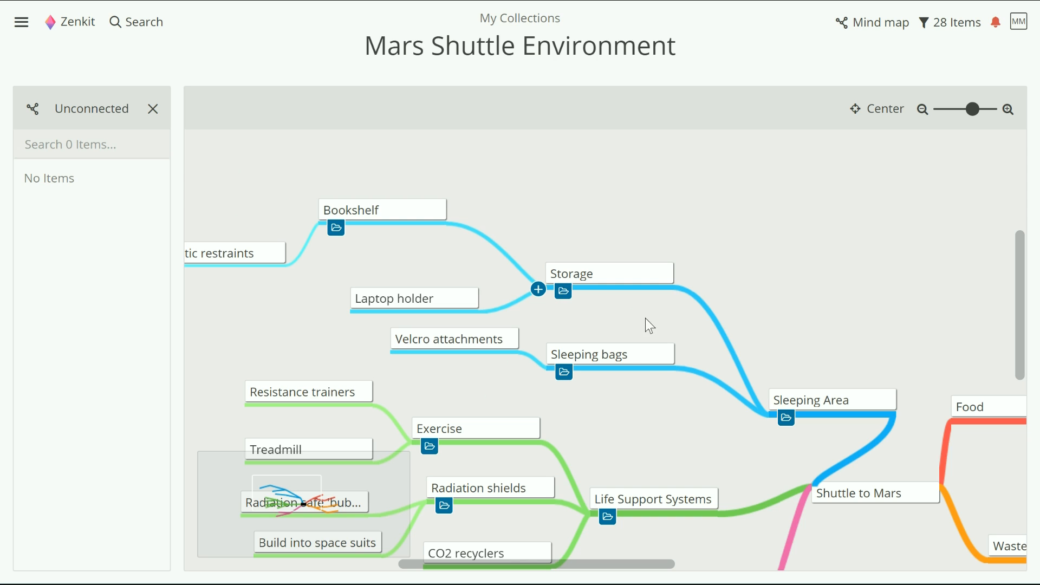
mouse_move(586, 326)
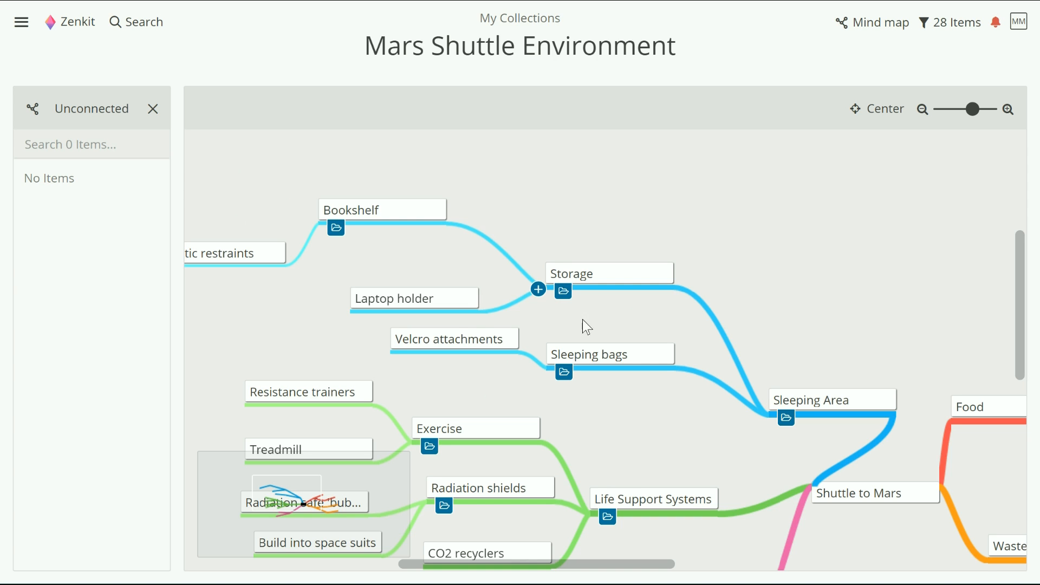
mouse_move(472, 298)
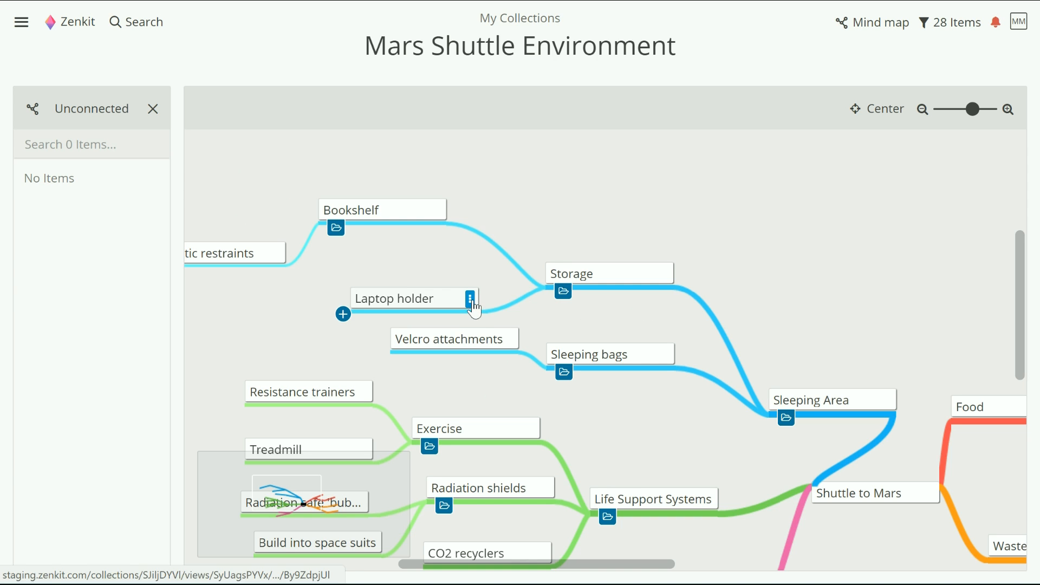
click(470, 298)
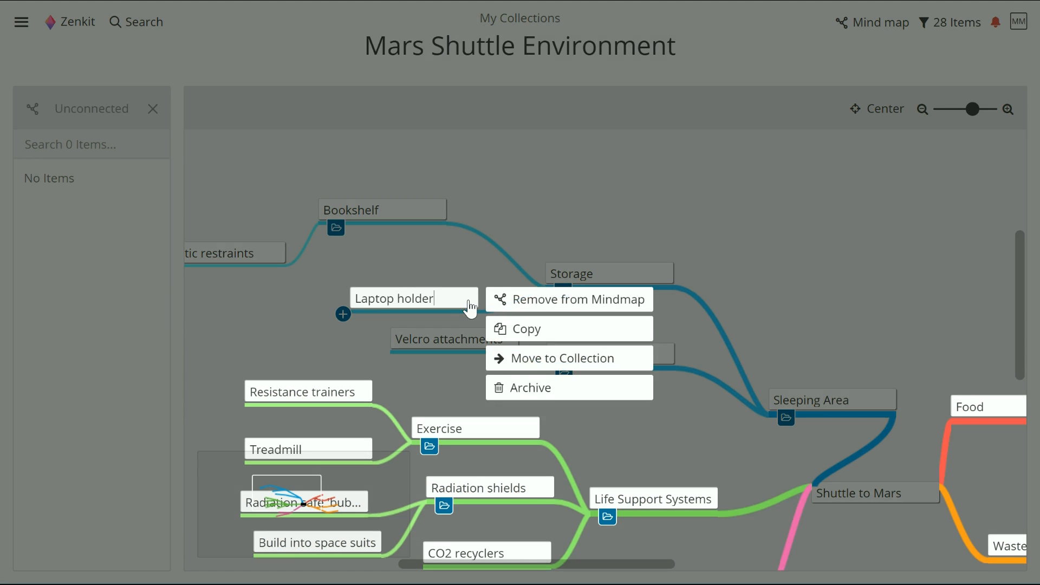
mouse_move(514, 307)
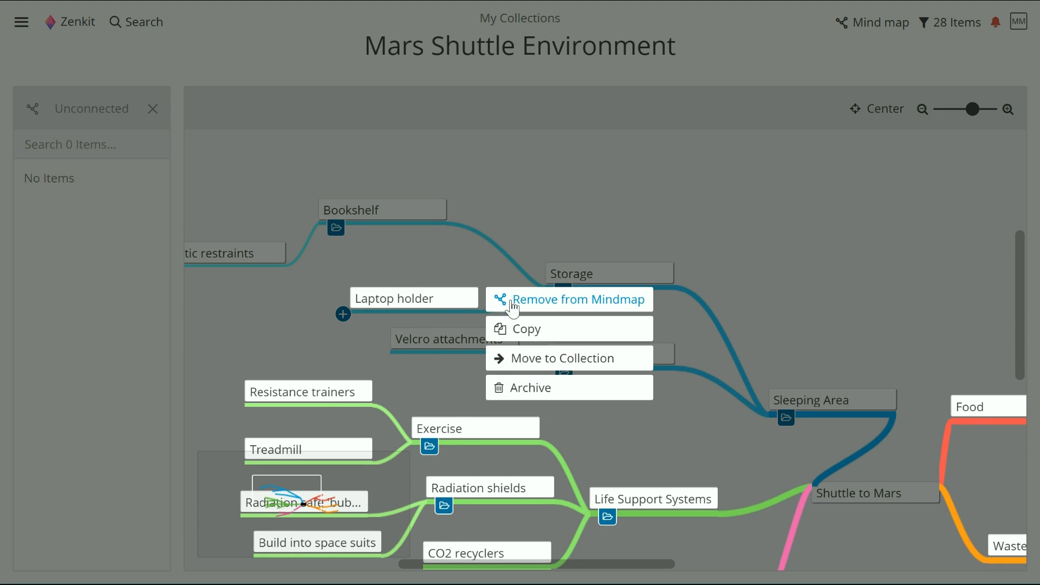
mouse_move(627, 306)
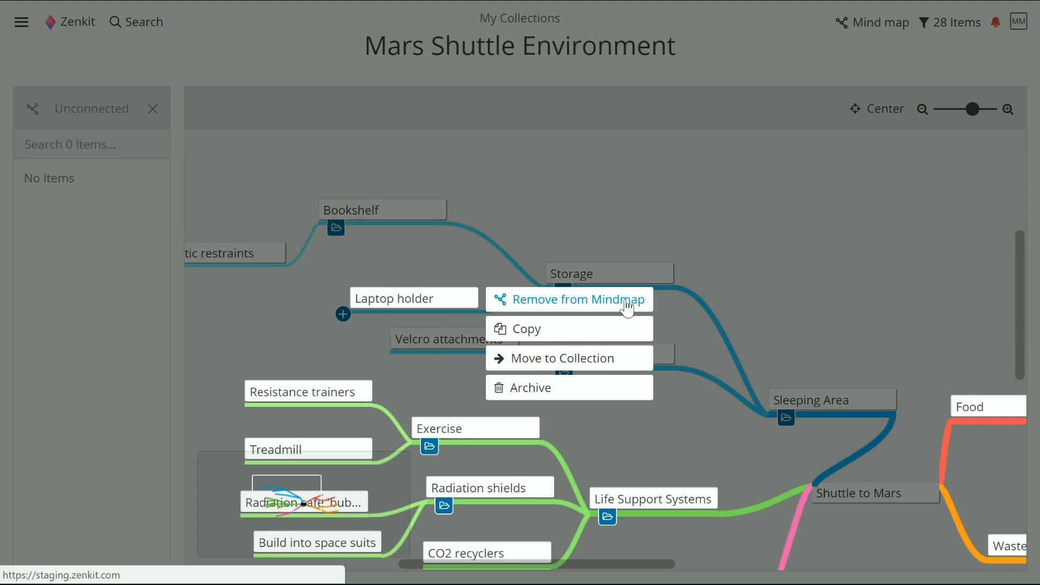
click(571, 299)
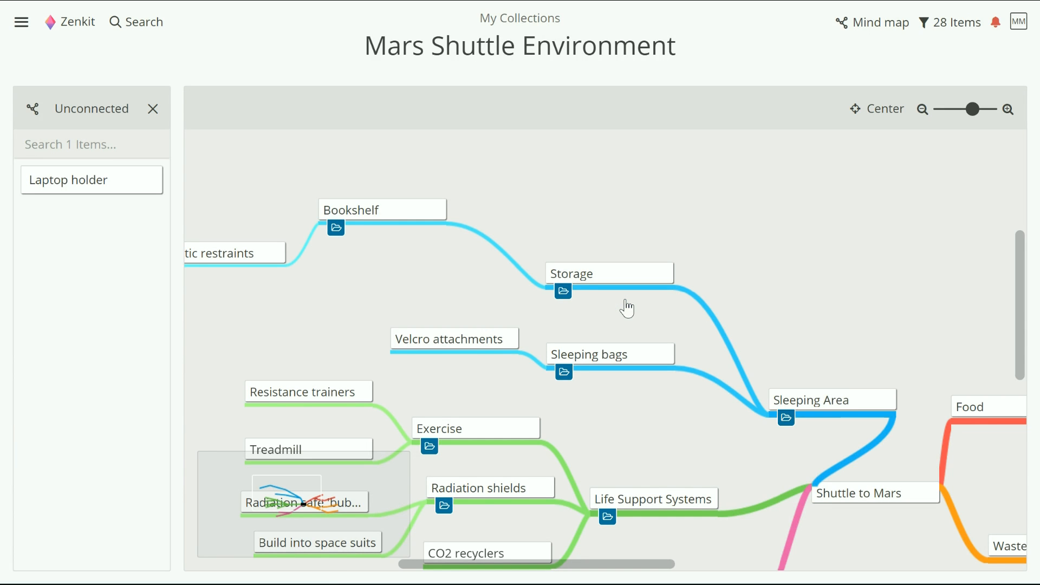
mouse_move(505, 348)
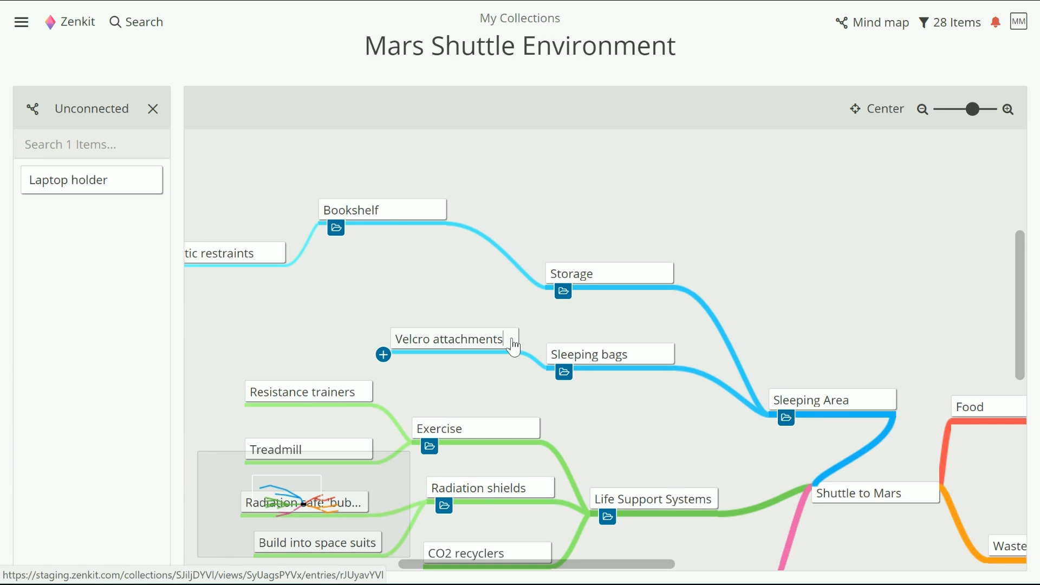
Archive the Velcro attachments item from its context menu.
right_click(449, 338)
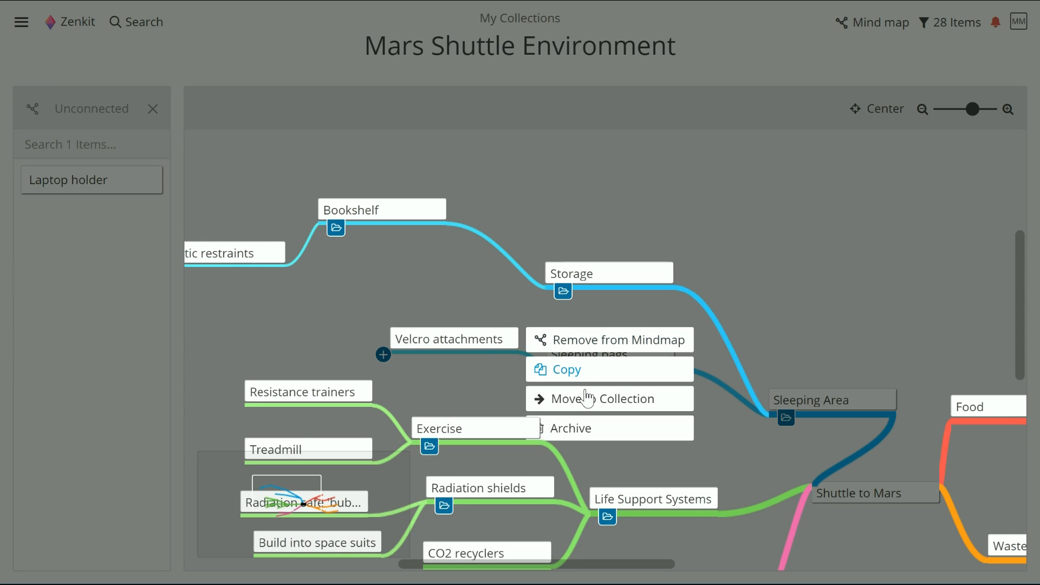
click(571, 428)
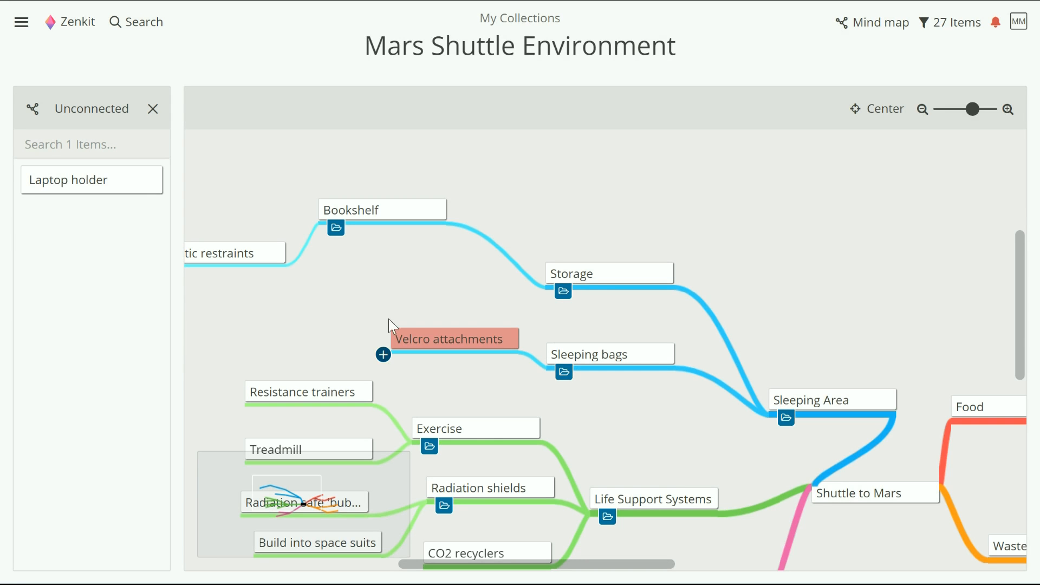
mouse_move(517, 334)
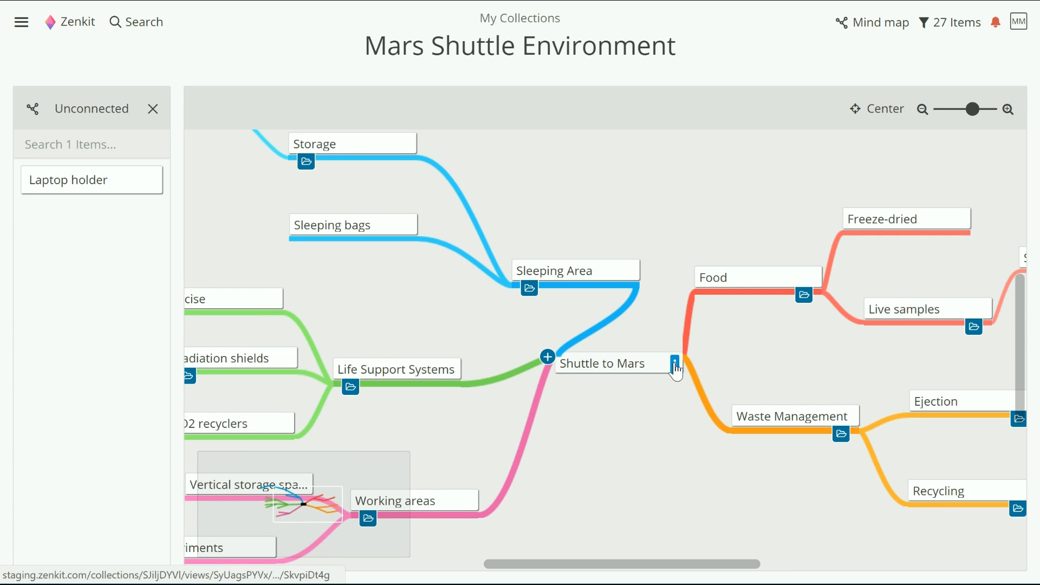
click(675, 363)
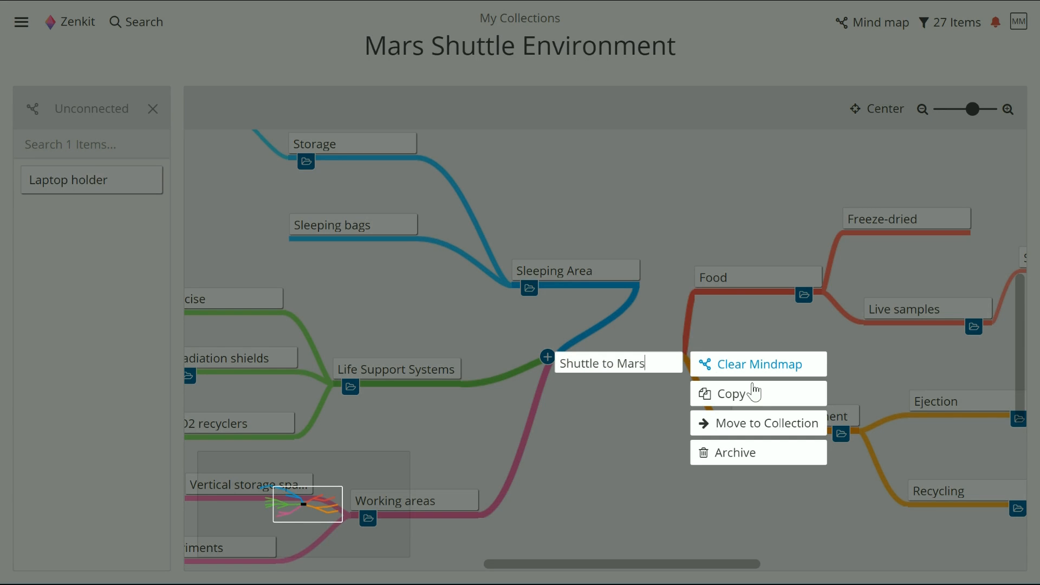
mouse_move(766, 377)
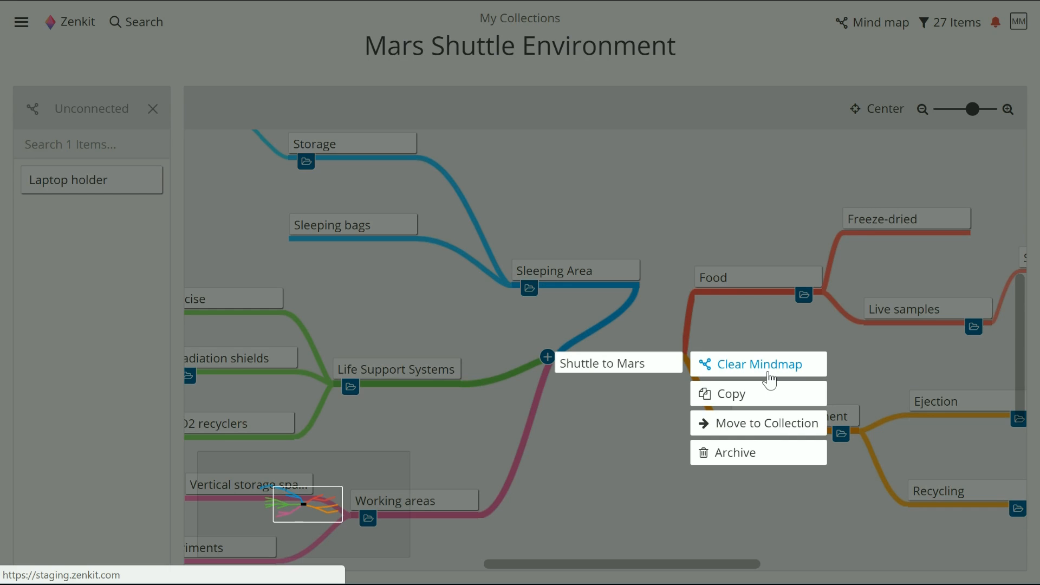
click(759, 364)
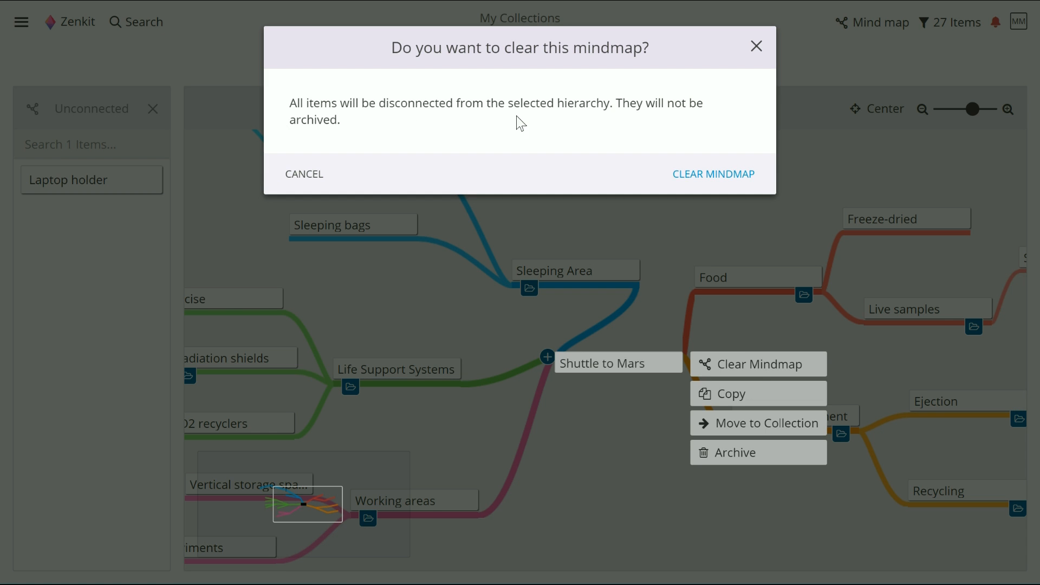
mouse_move(713, 174)
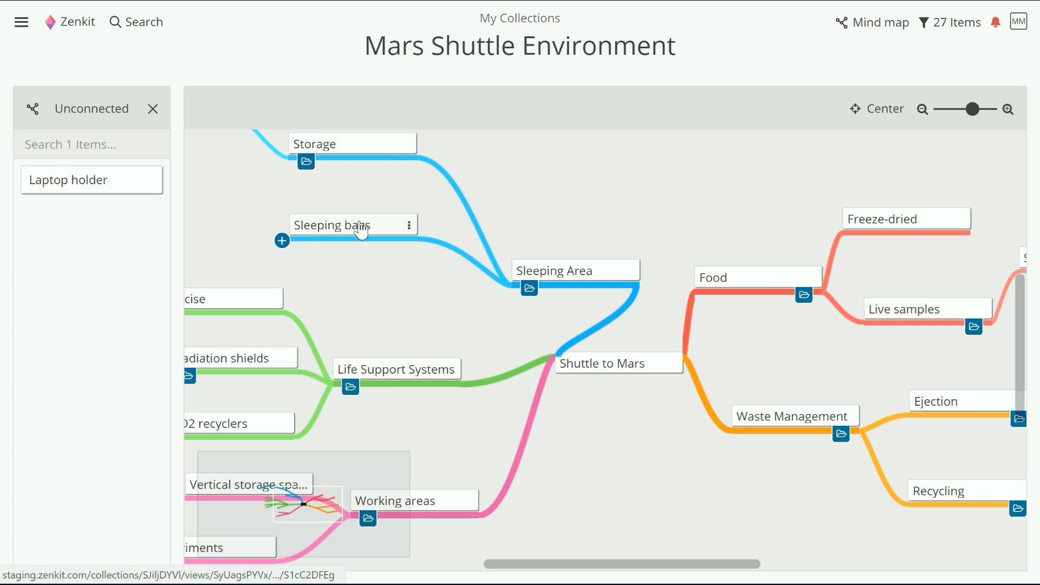
click(342, 225)
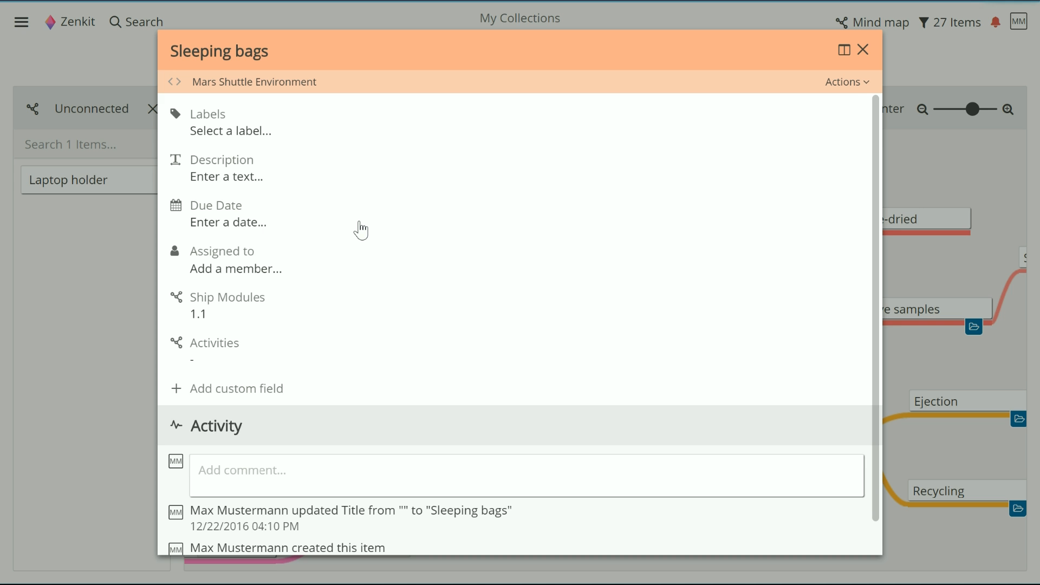
mouse_move(232, 310)
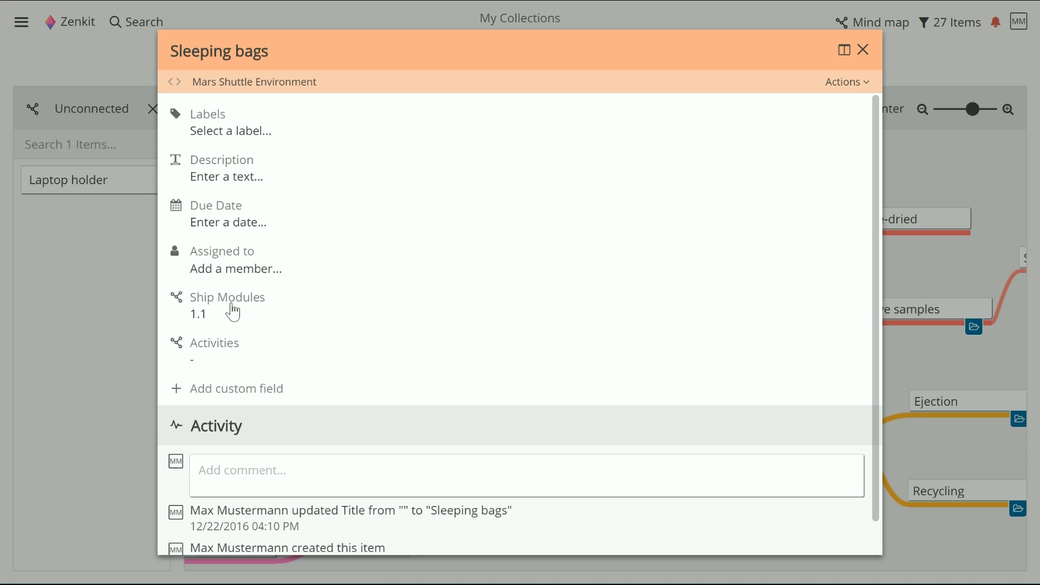
mouse_move(172, 345)
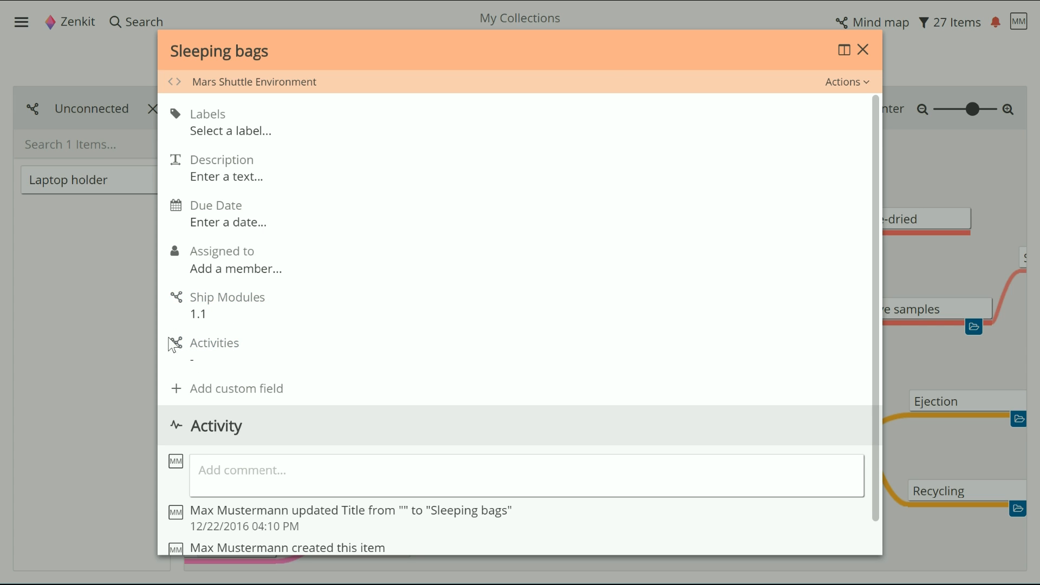
mouse_move(246, 367)
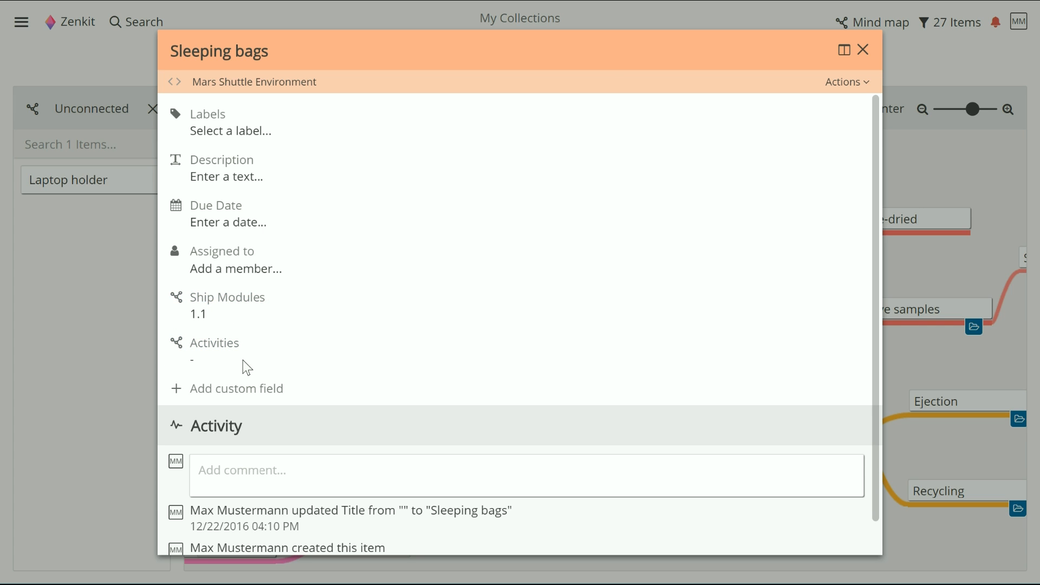
click(863, 50)
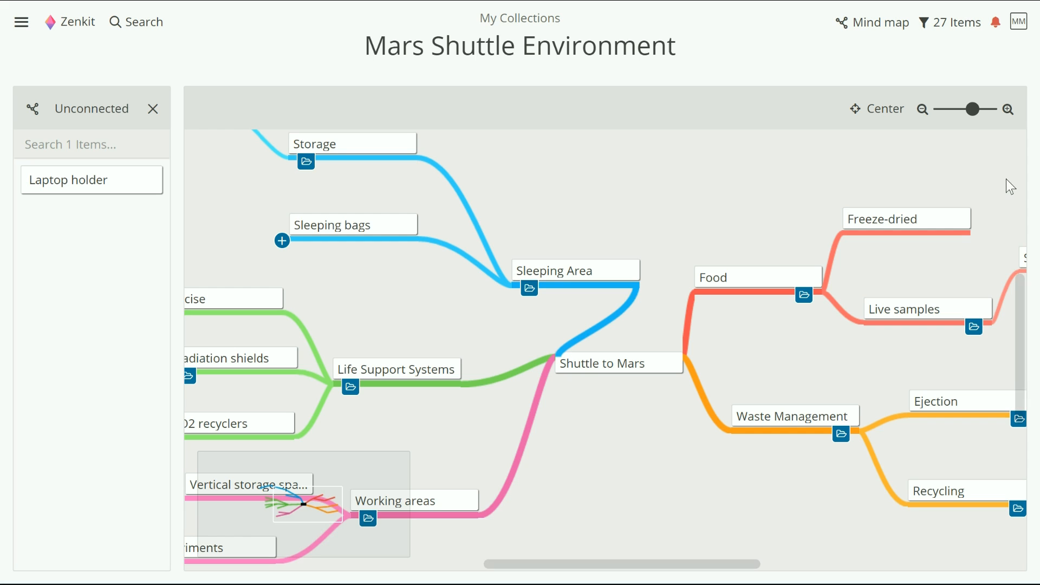
mouse_move(821, 80)
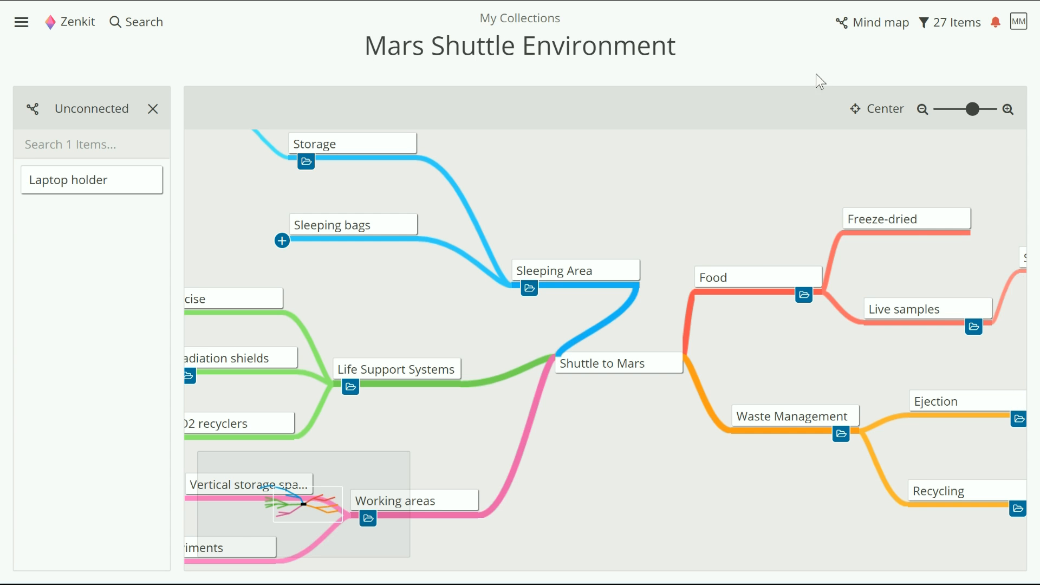
Set the mind map view's Hierarchy Field to Hierarchy 3.
click(879, 22)
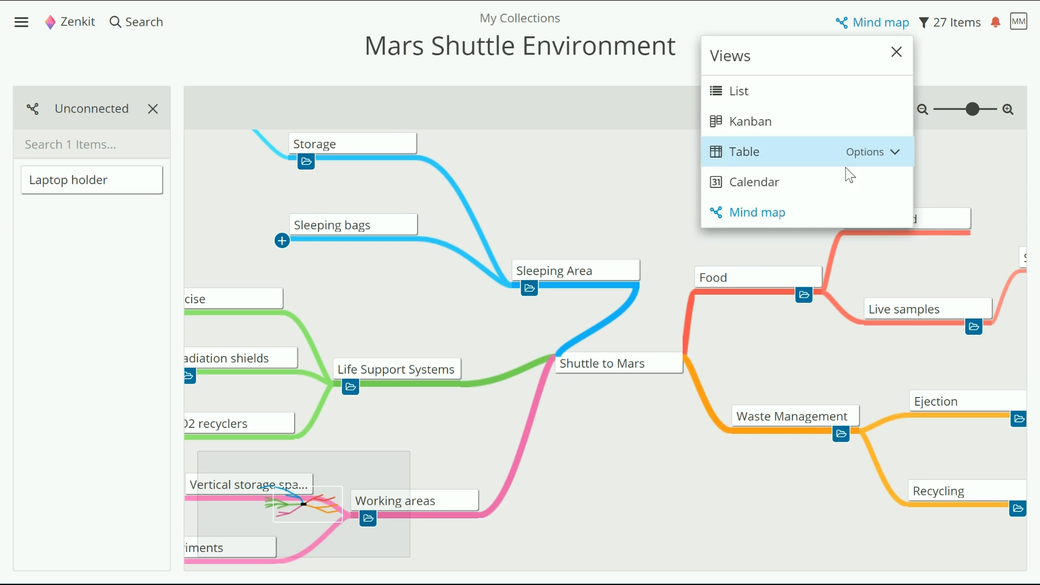
click(756, 212)
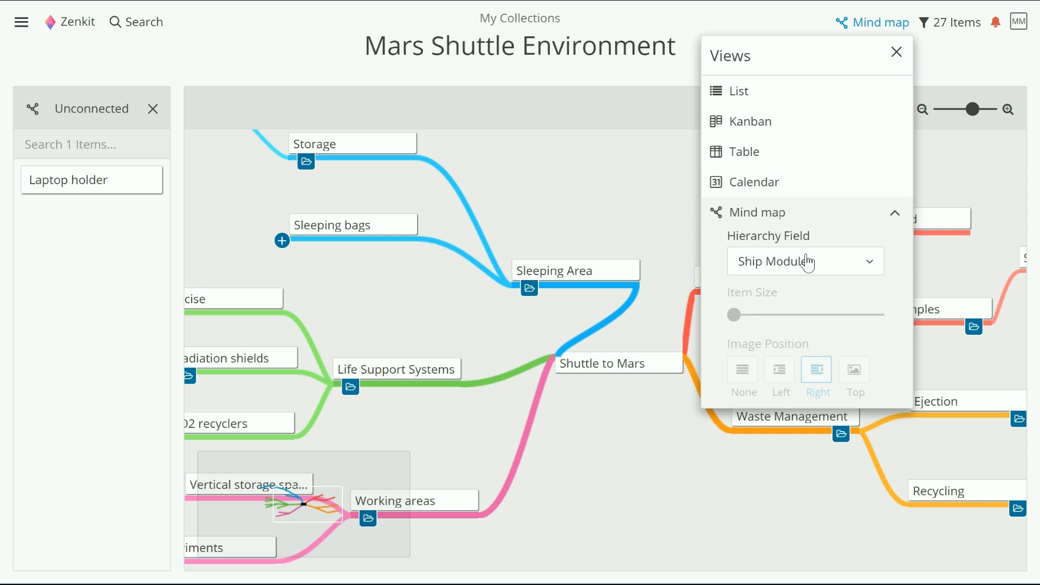
click(805, 260)
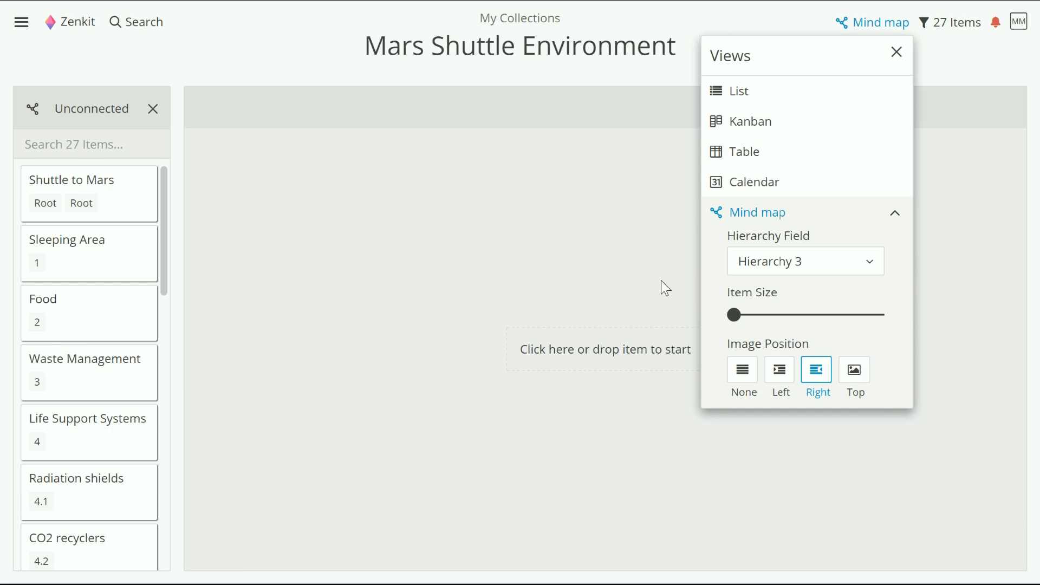
click(896, 52)
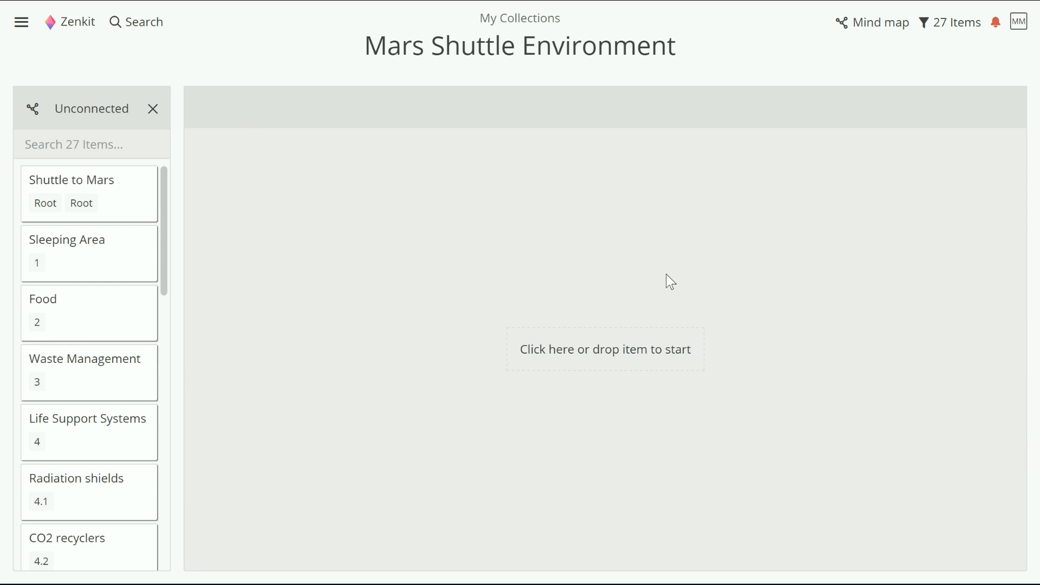
mouse_move(322, 257)
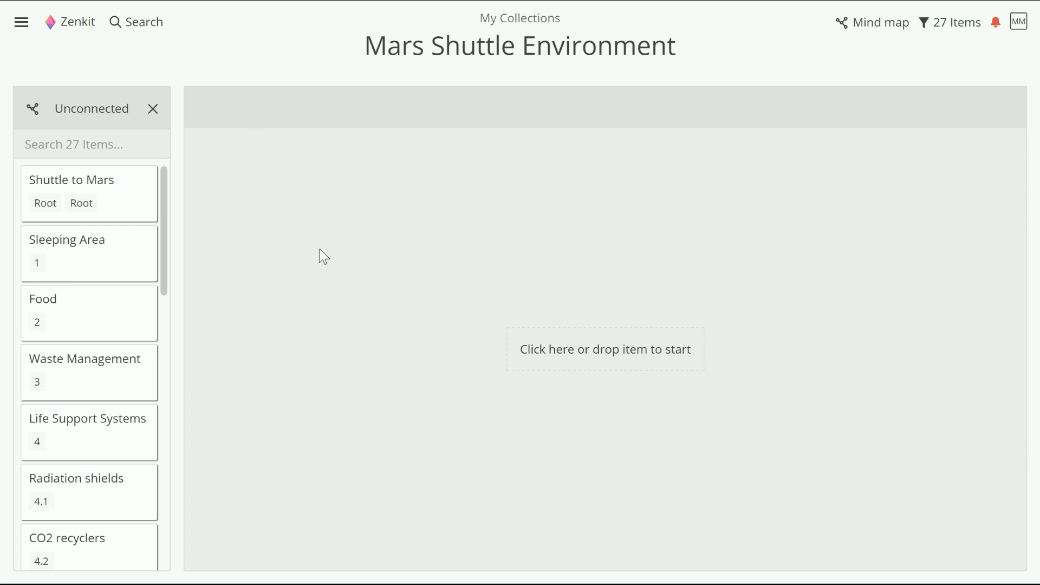
mouse_move(84, 316)
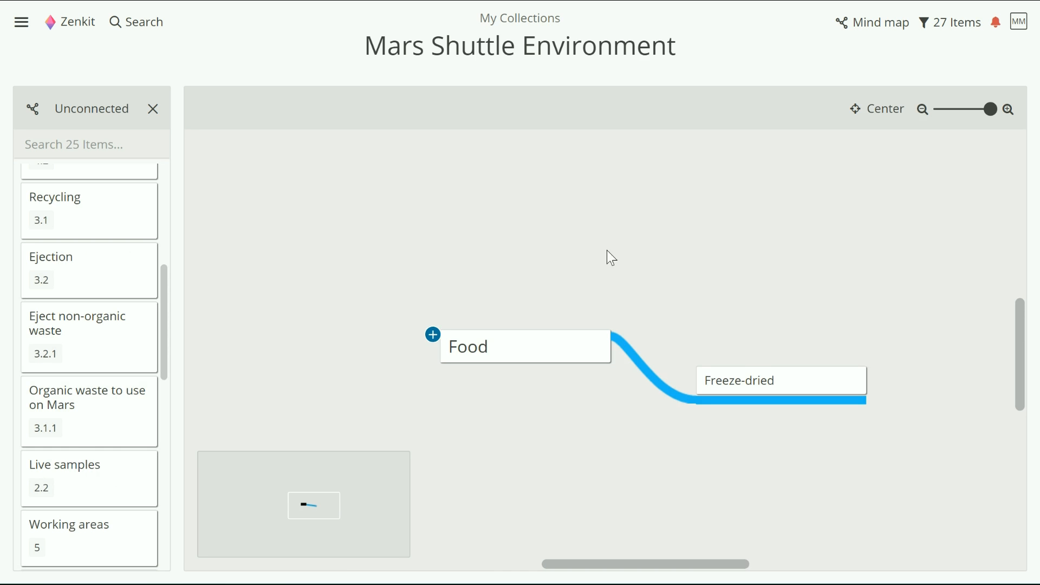
mouse_move(881, 22)
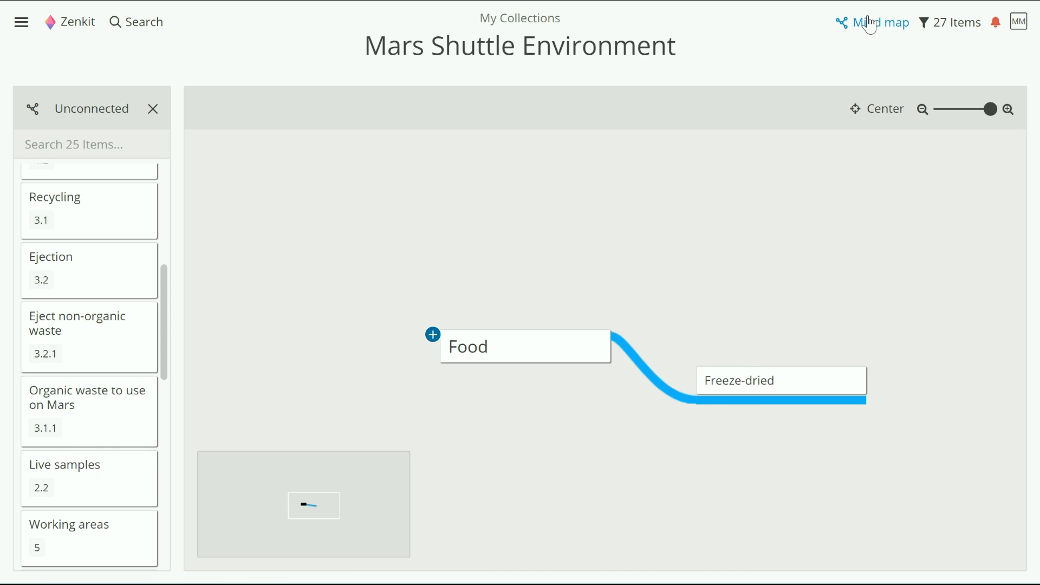
Scroll the Table view to the Food hierarchy column, then return to Mind map.
click(884, 22)
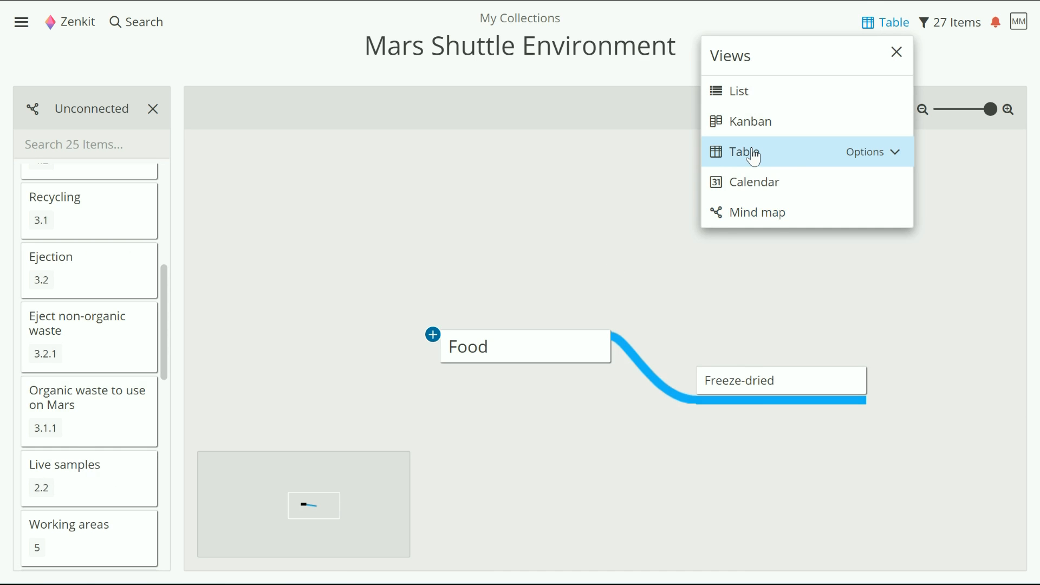
click(741, 151)
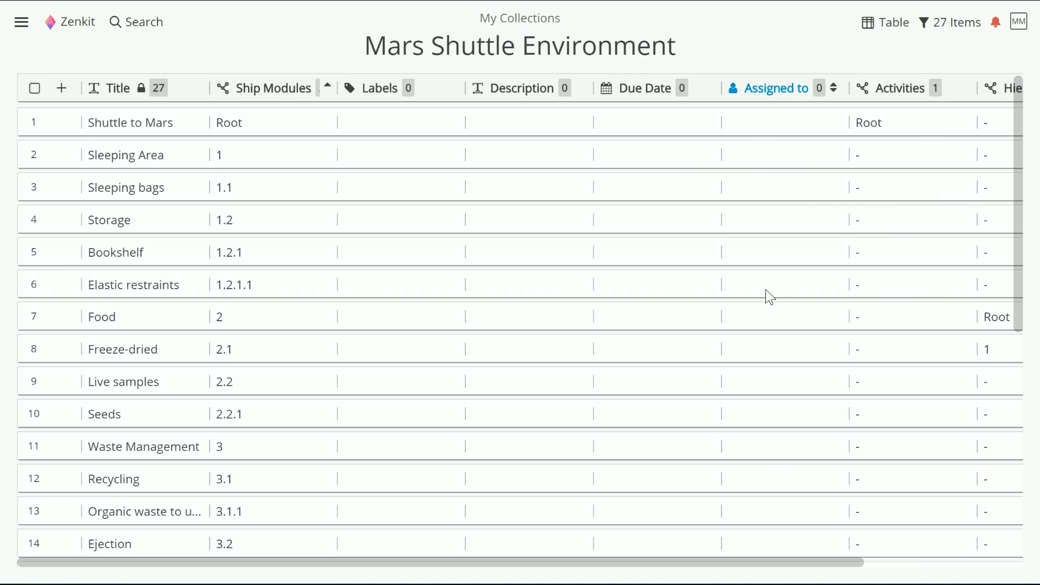
scroll(right, 3)
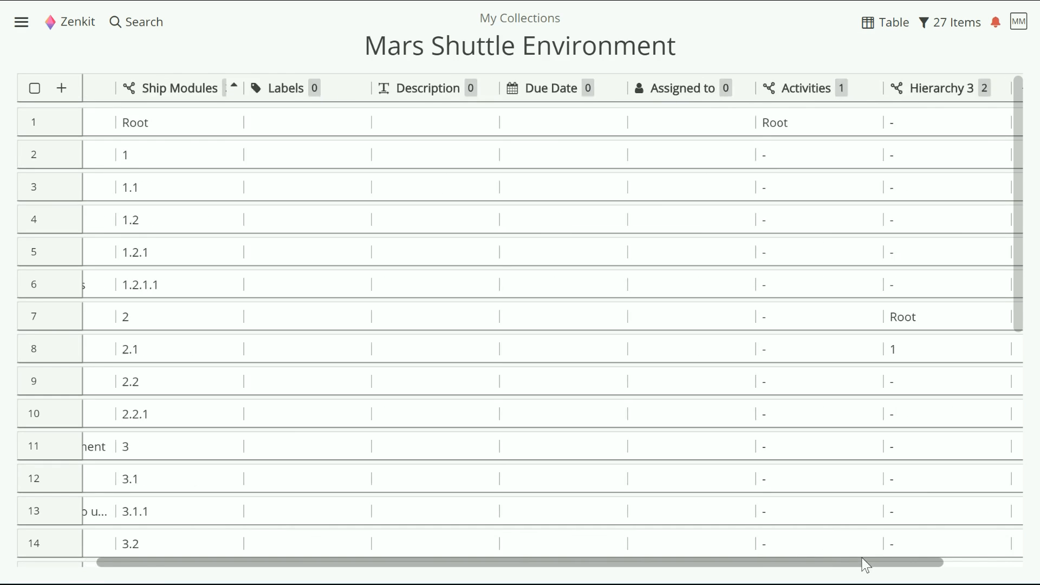
scroll(right, 3)
text(Food)
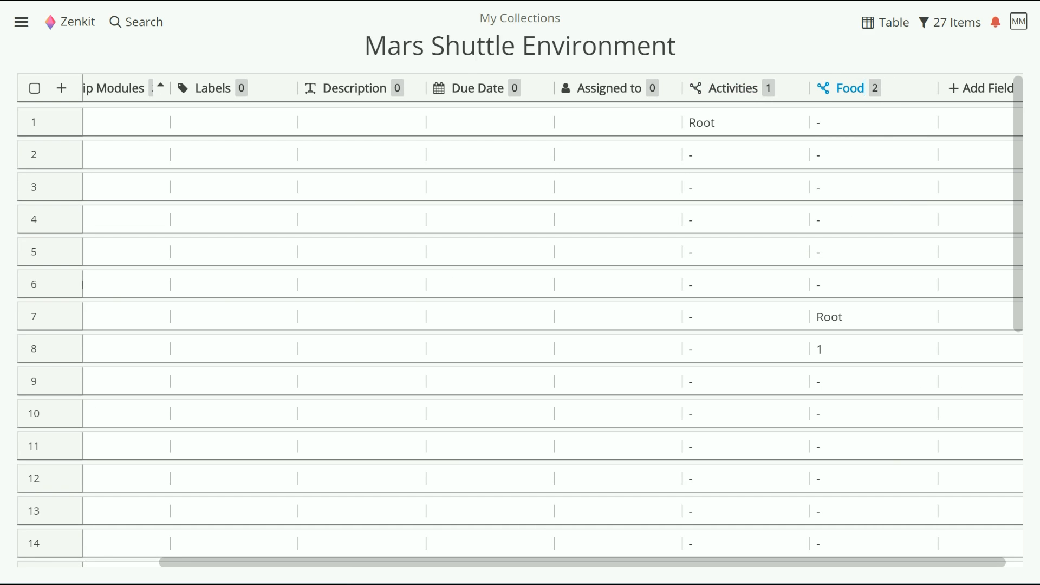
mouse_move(817, 62)
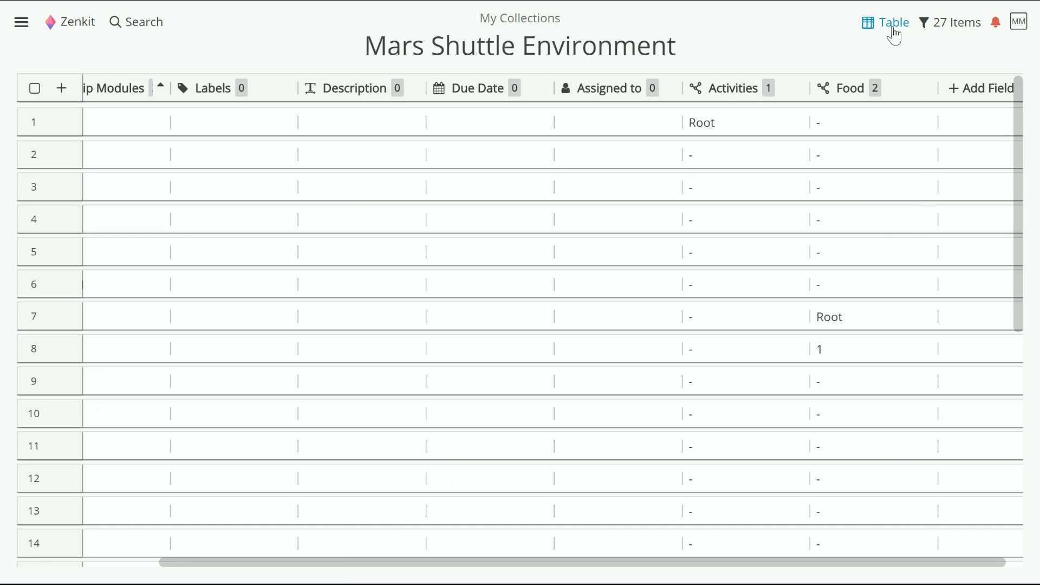
click(892, 22)
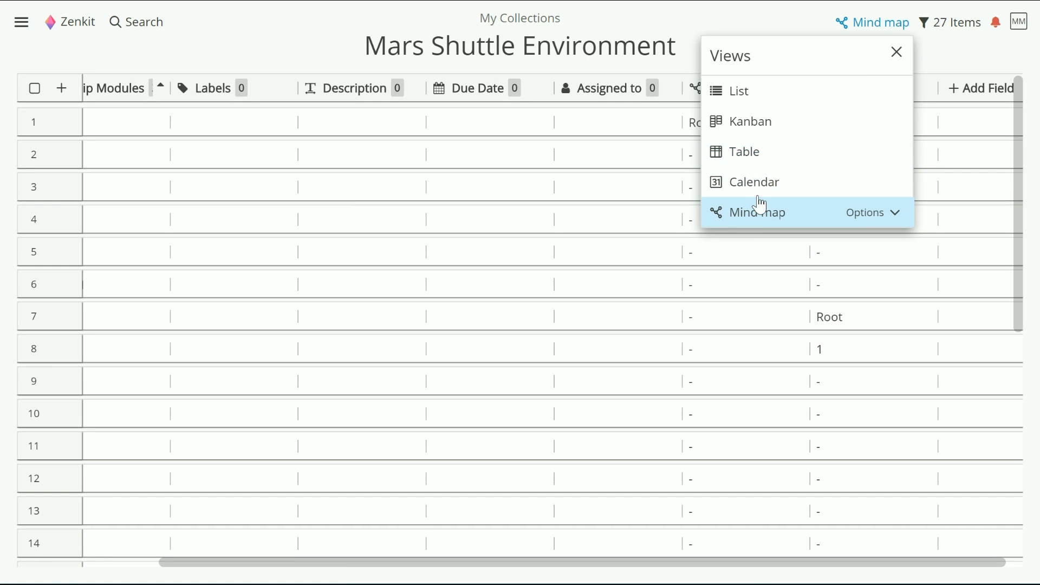
click(757, 211)
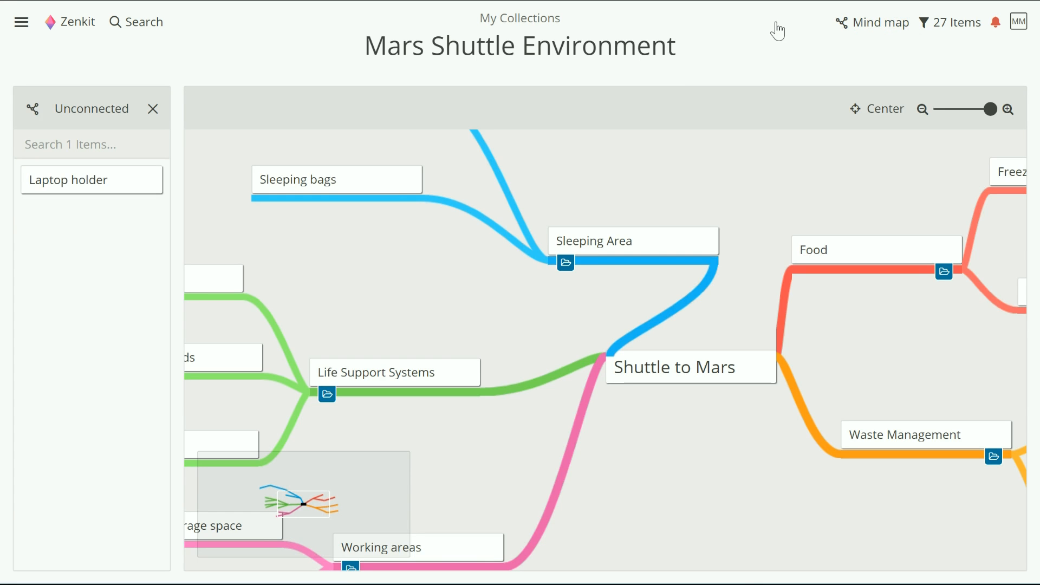